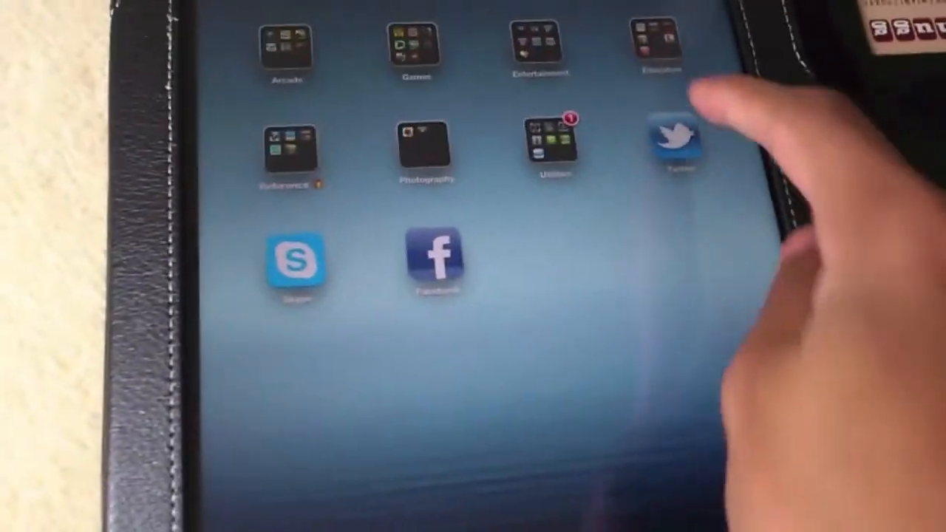
# Launch Twitter from the home screen, landing on the home timeline of tweets.
pyautogui.click(673, 141)
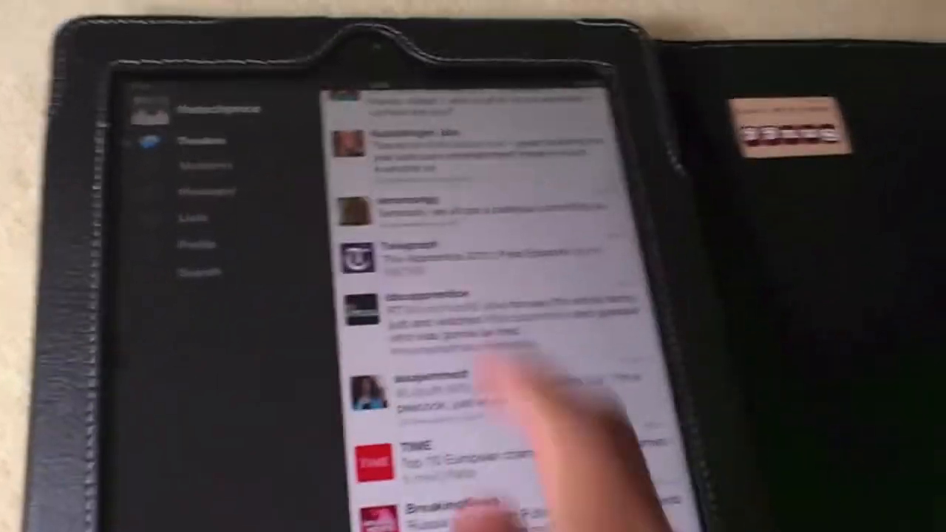